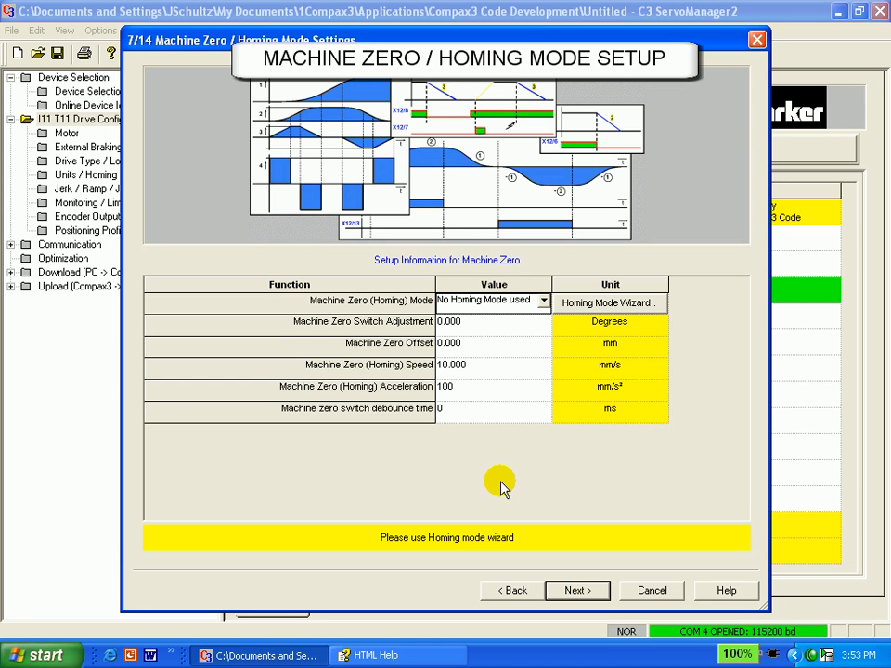
mouse_move(518, 440)
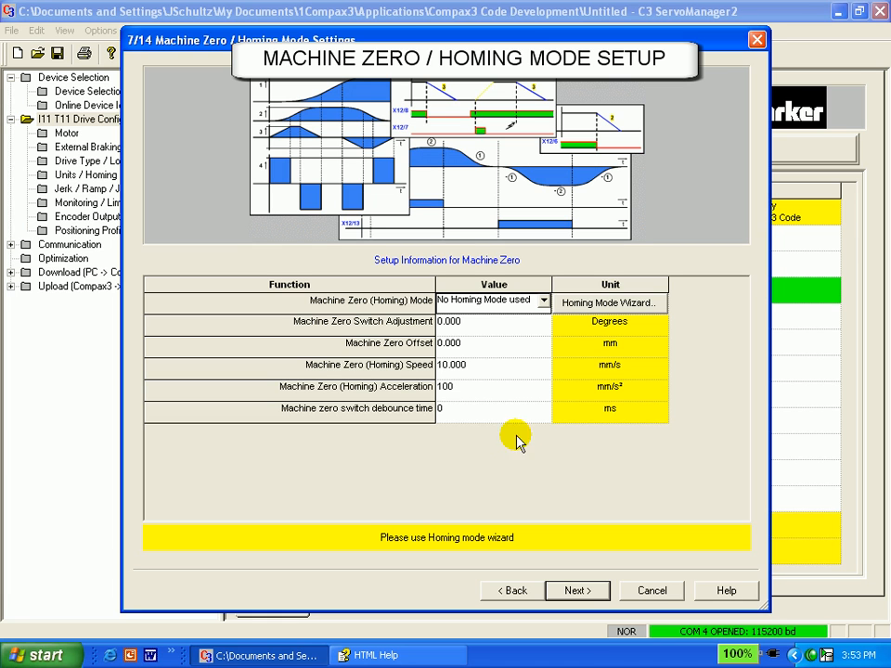
Choose MN - Mode 3 from the Machine Zero homing mode list
click(543, 300)
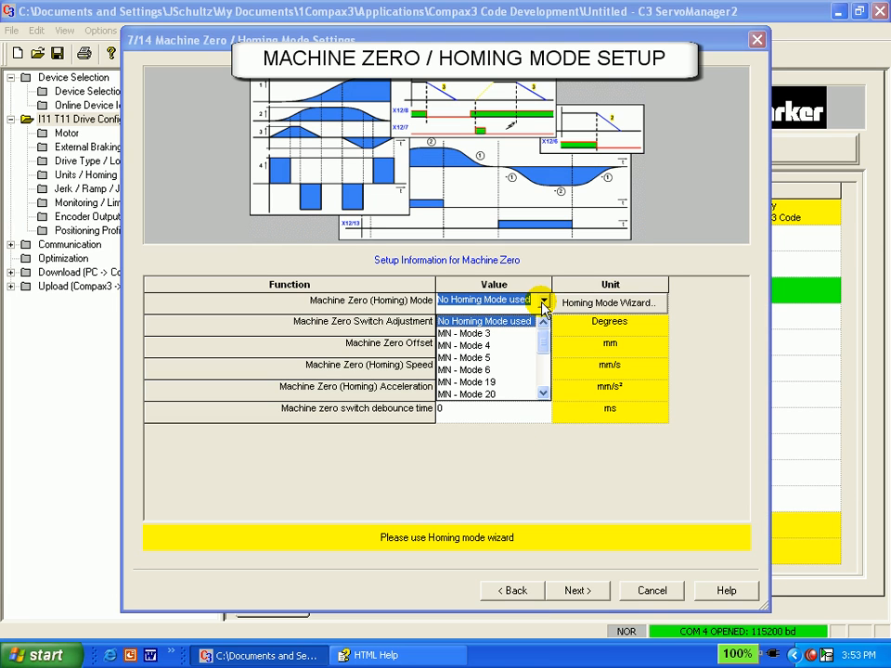
click(543, 300)
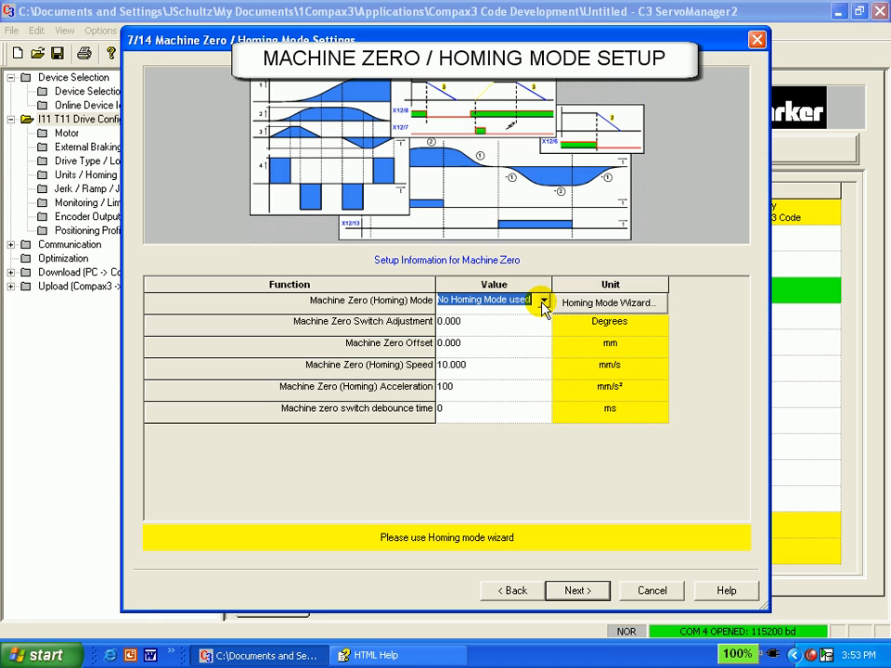
click(542, 300)
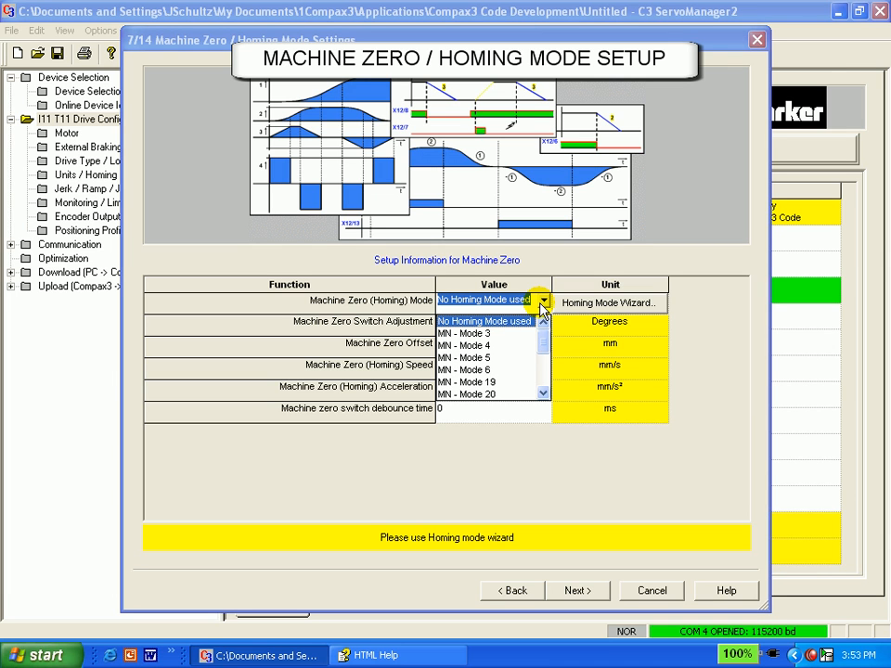
click(482, 299)
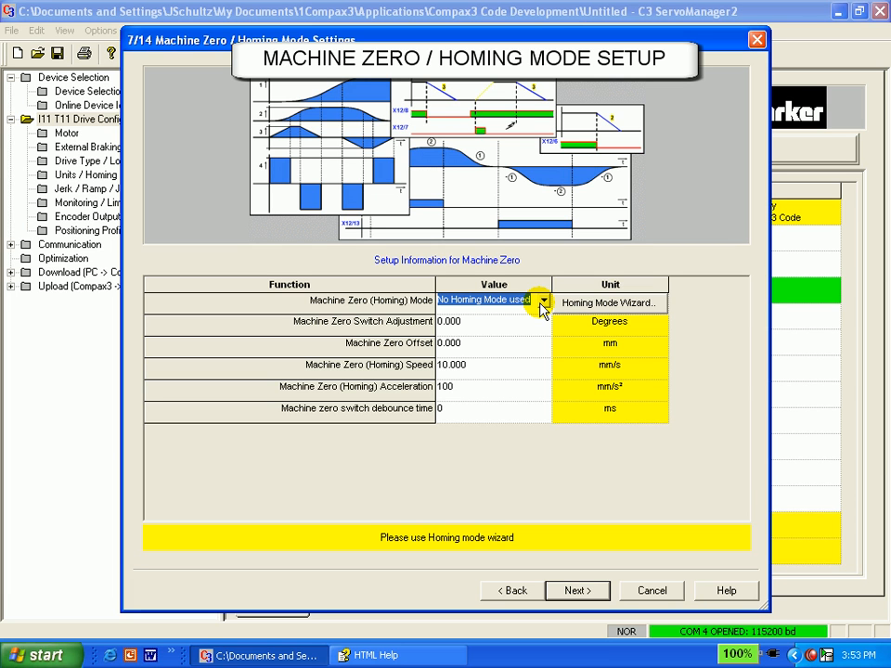
click(542, 300)
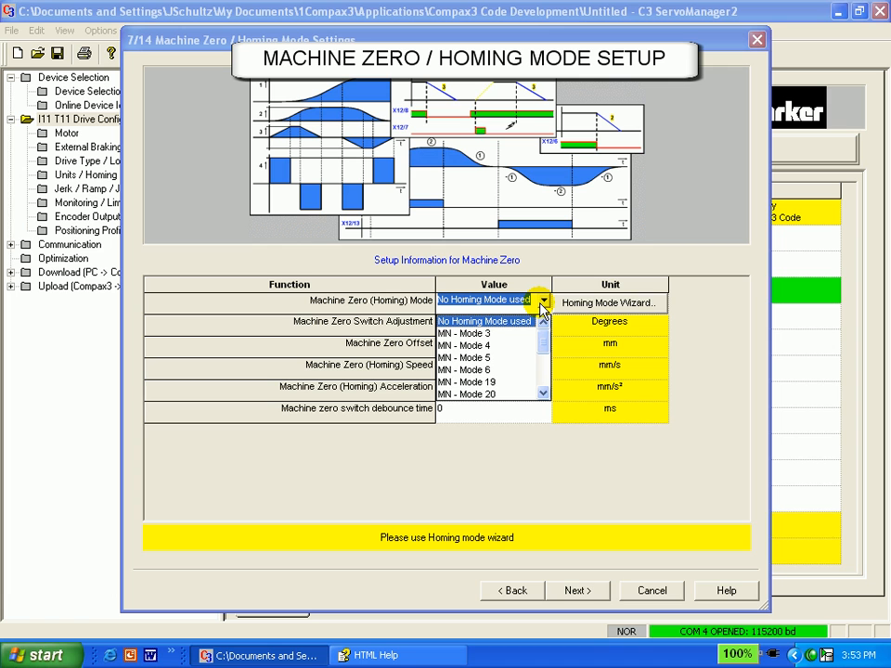
mouse_move(511, 343)
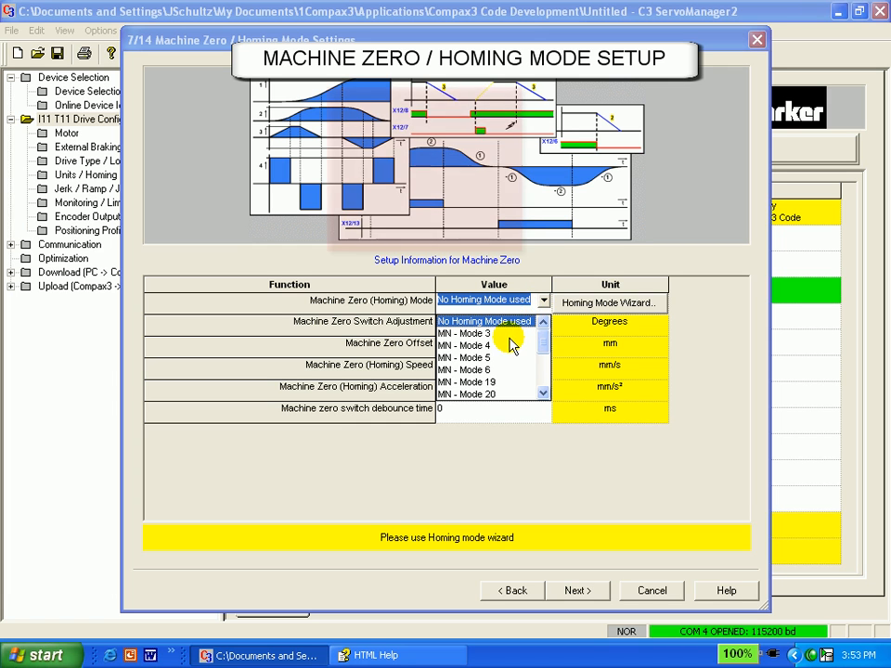
click(463, 334)
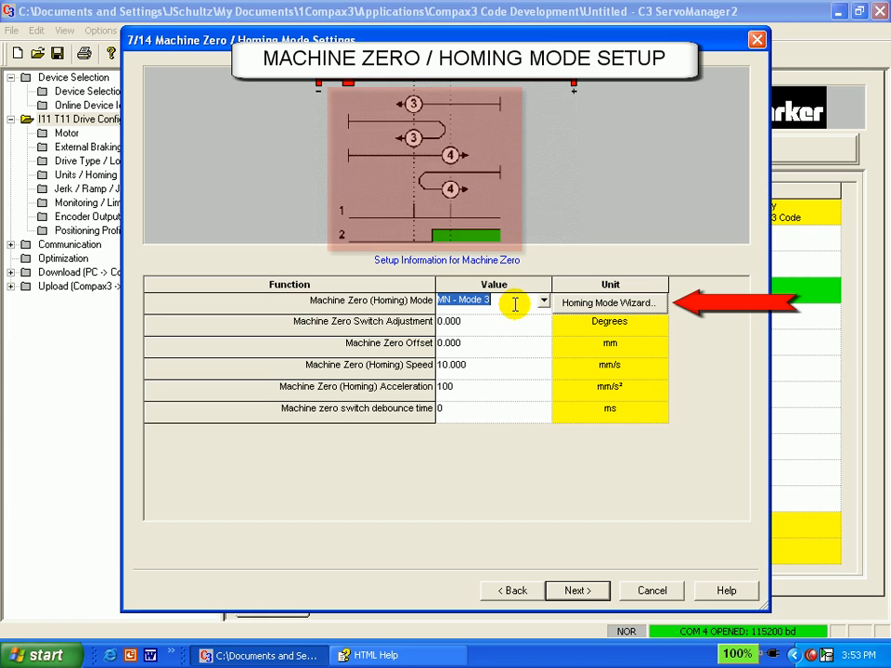
Launch the Homing Mode Wizard selection assistant
click(609, 303)
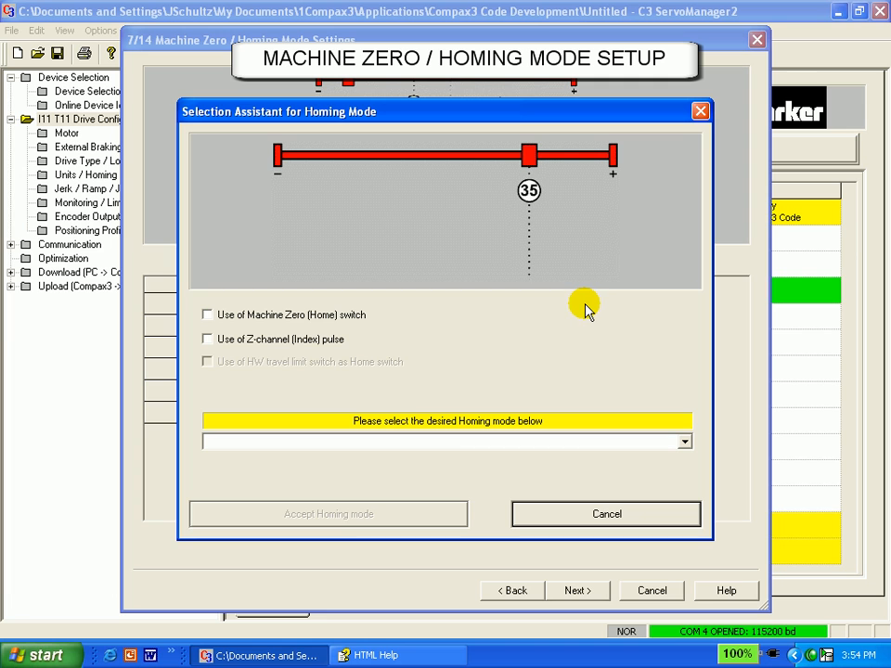
mouse_move(583, 311)
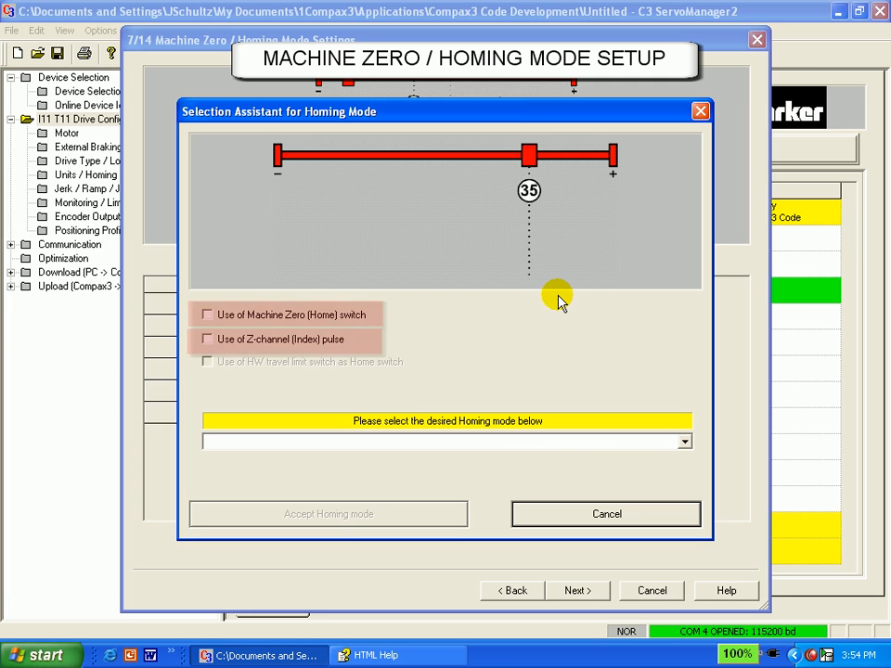
mouse_move(541, 299)
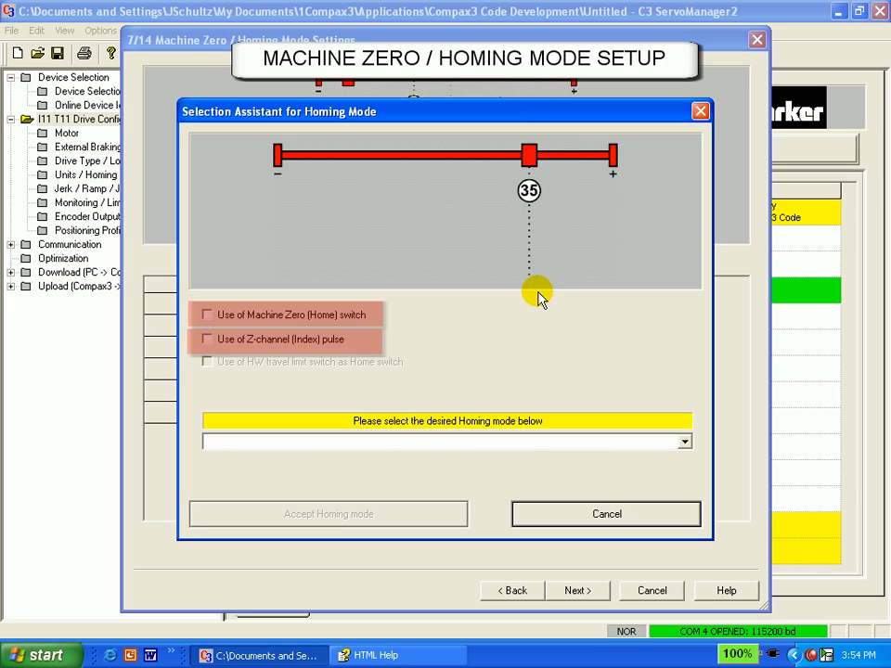
mouse_move(228, 321)
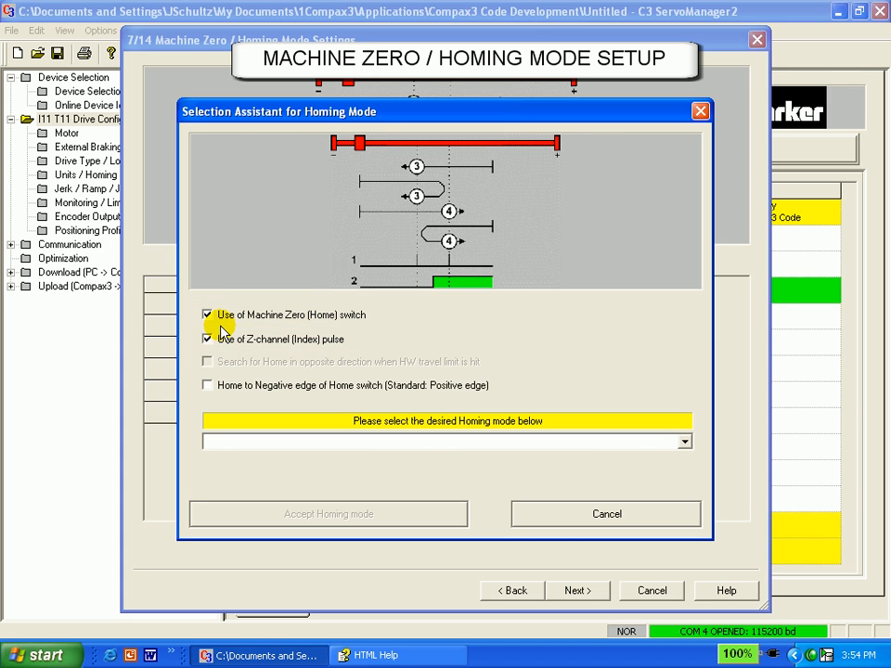
mouse_move(267, 354)
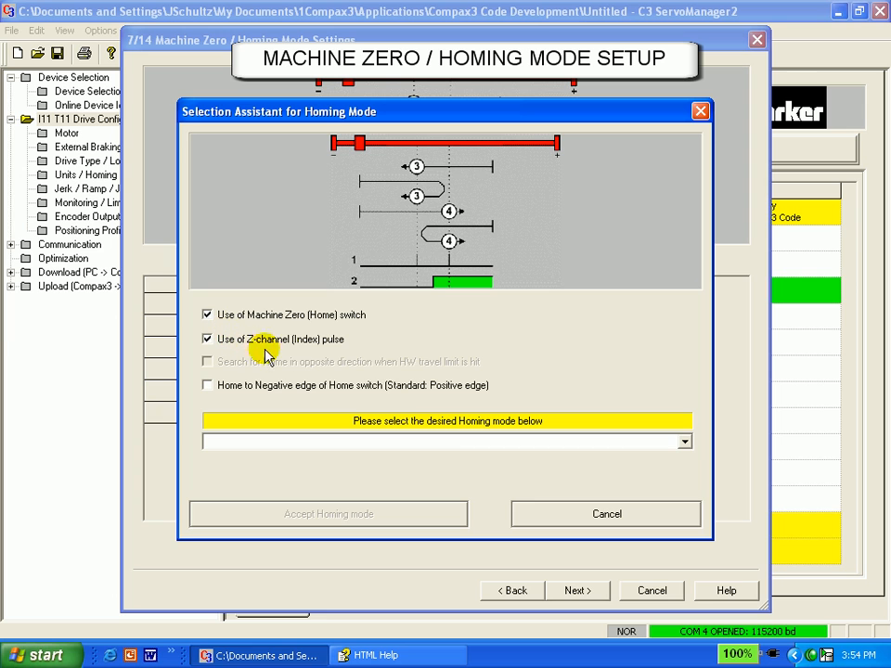
Pick MN - Mode 3 from the assistant's list of matching homing modes
click(684, 441)
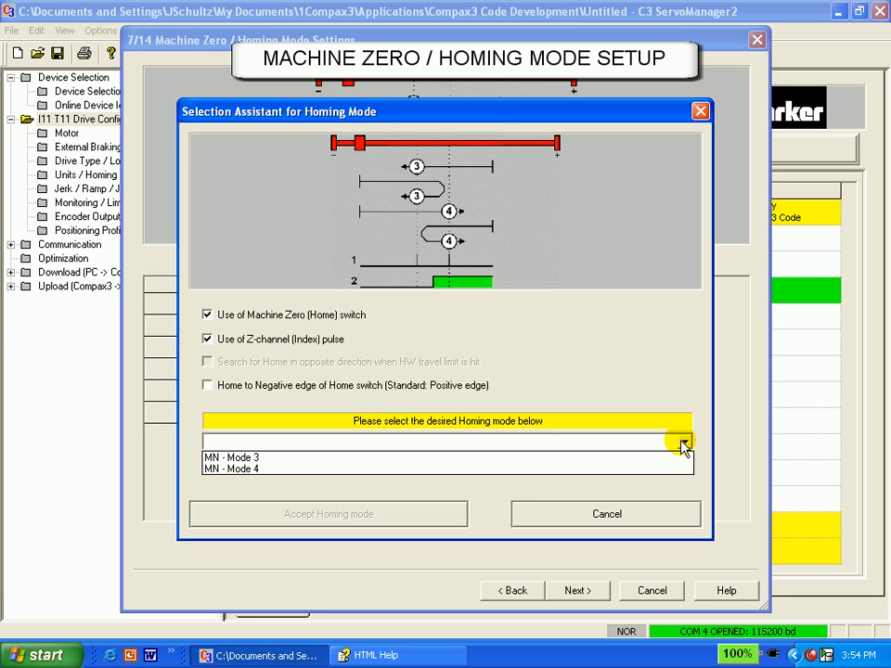
click(230, 456)
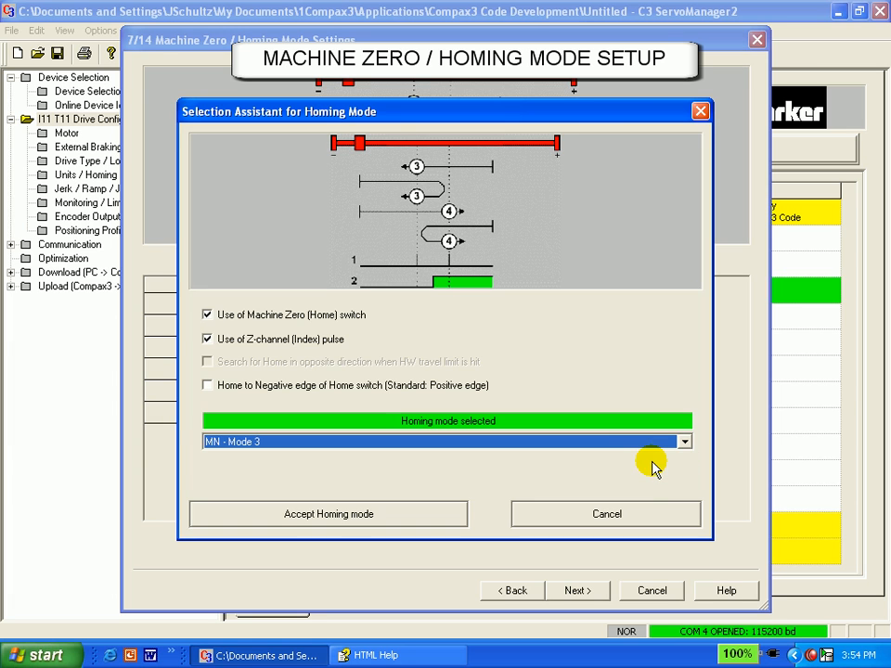
mouse_move(643, 456)
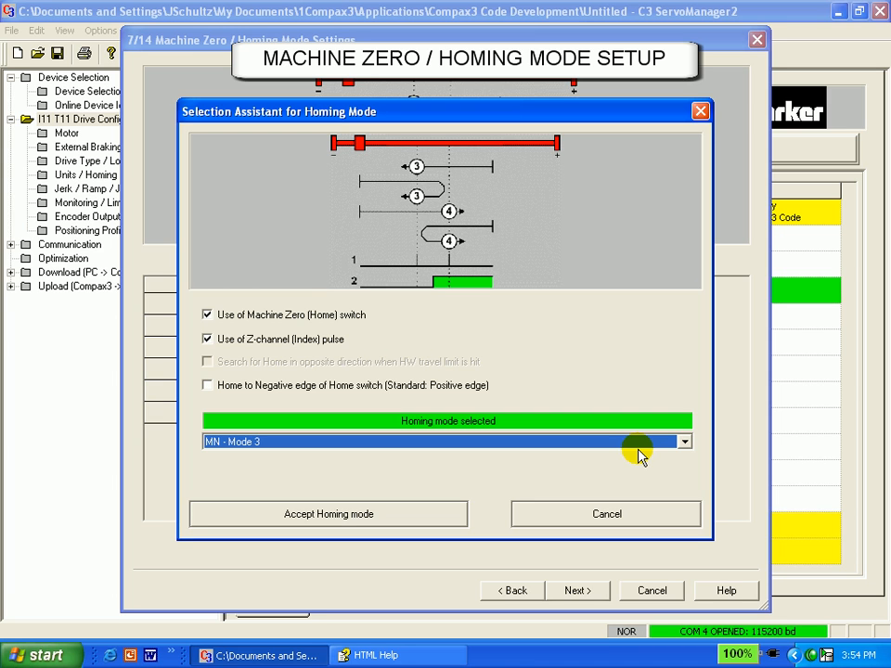
mouse_move(582, 501)
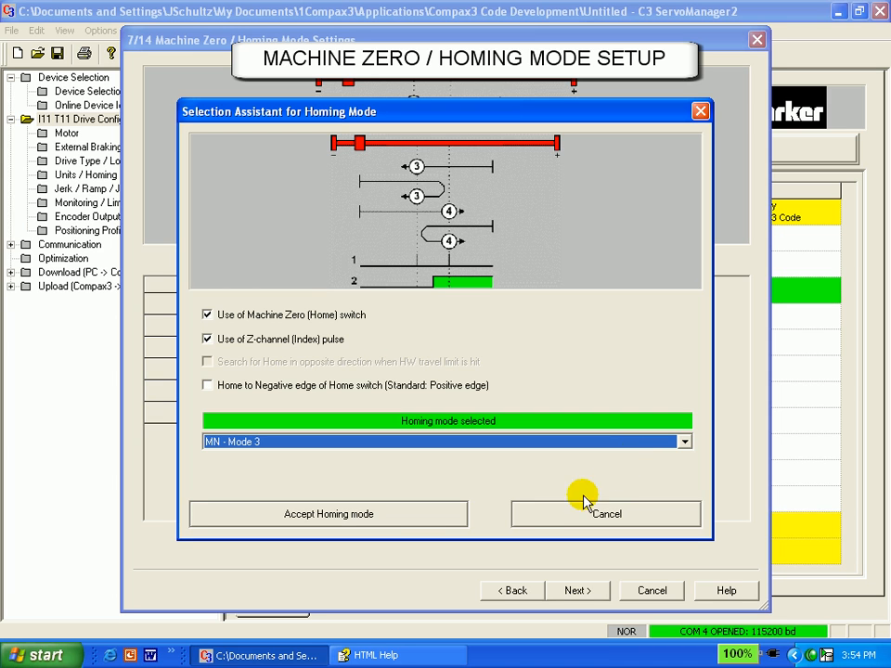
Accept MN - Mode 3 and close the wizard
click(327, 513)
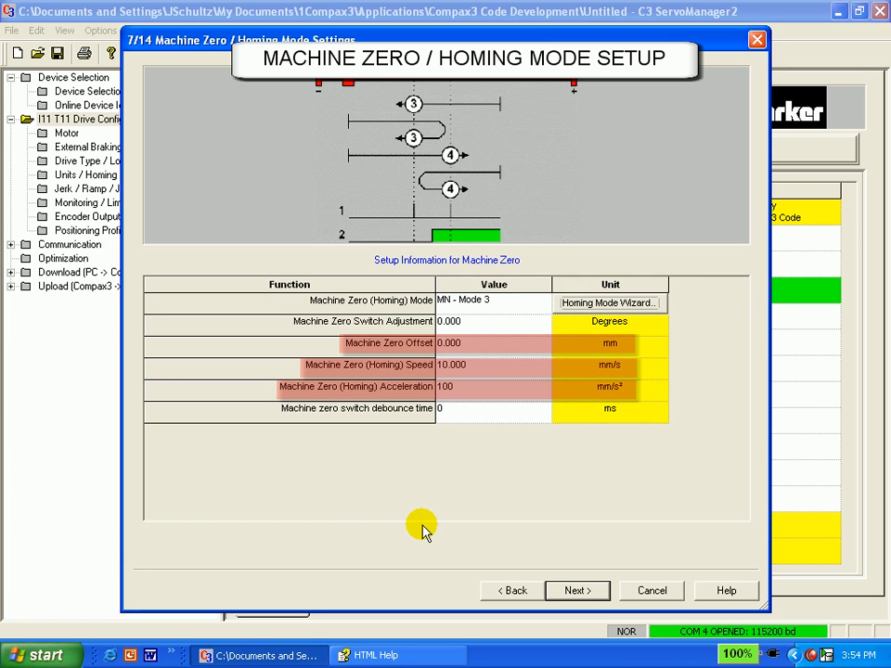
mouse_move(423, 532)
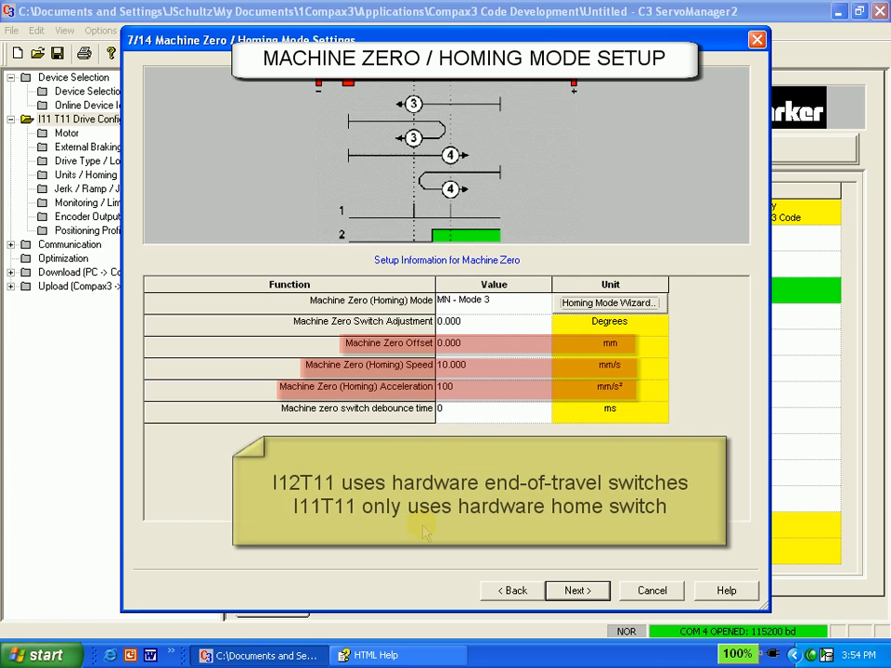